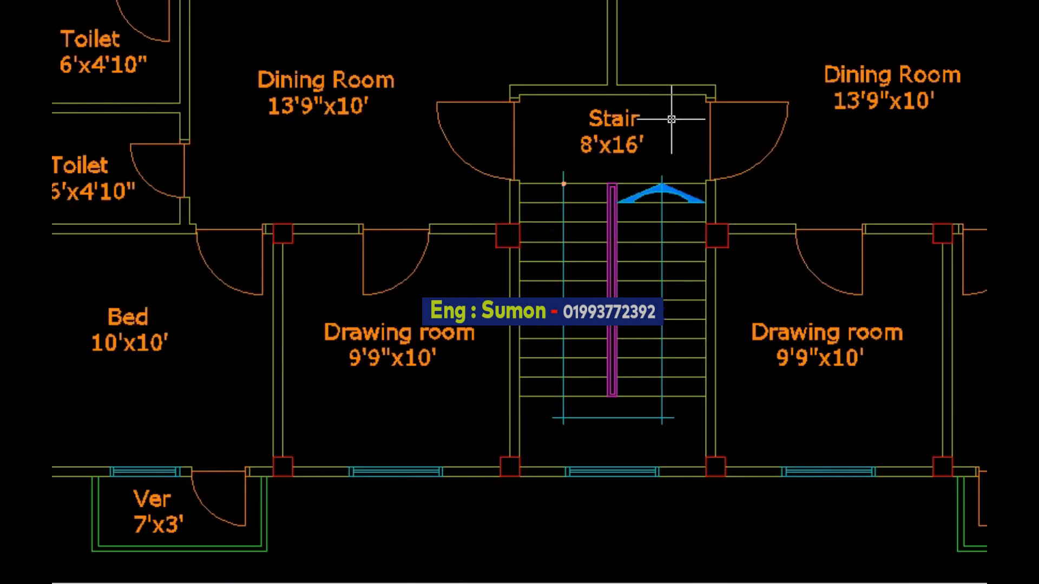
mouse_move(402, 385)
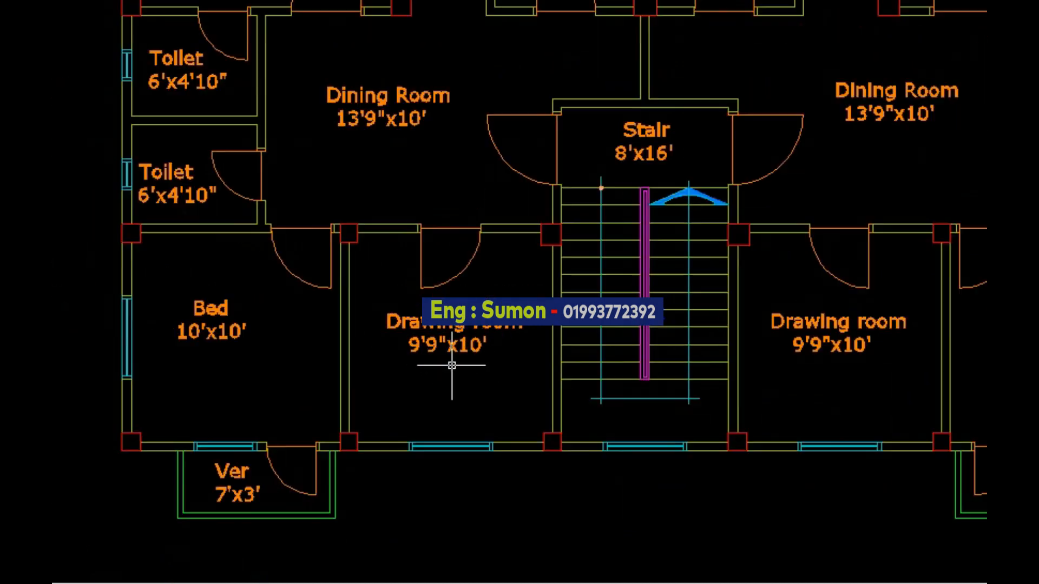
scroll("up", 3)
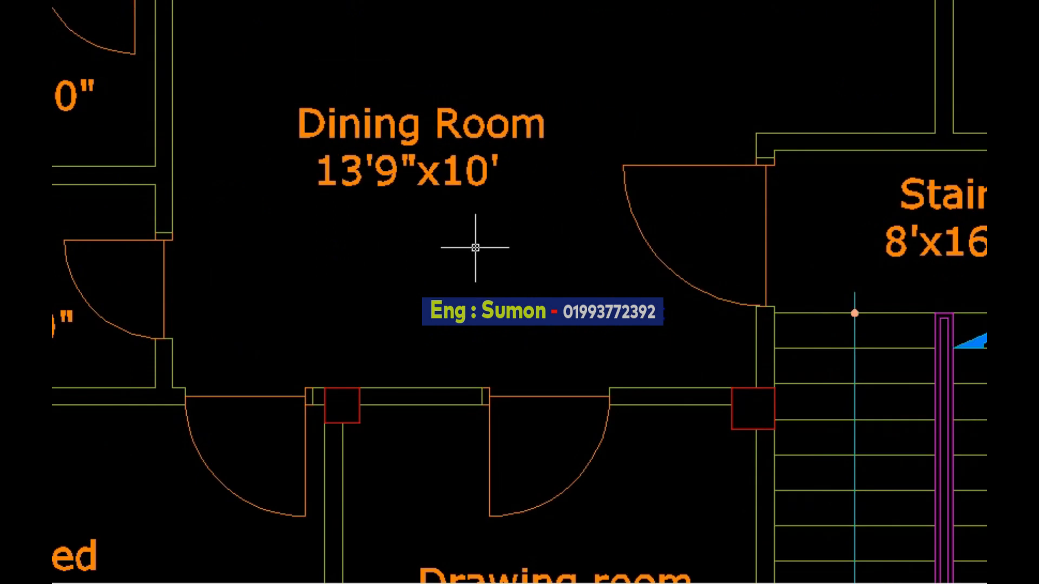
scroll("down", 3)
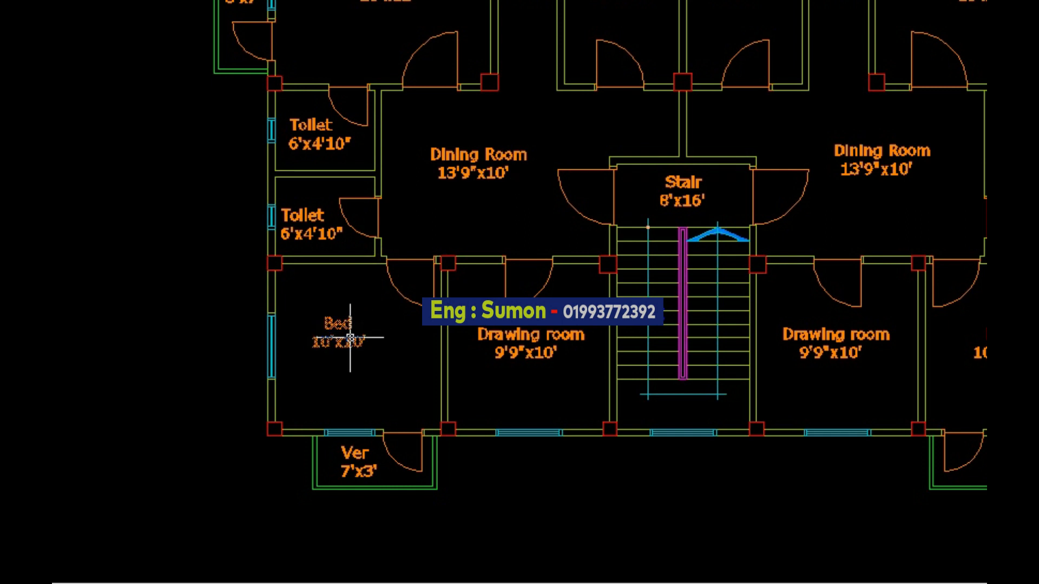
scroll("up", 3)
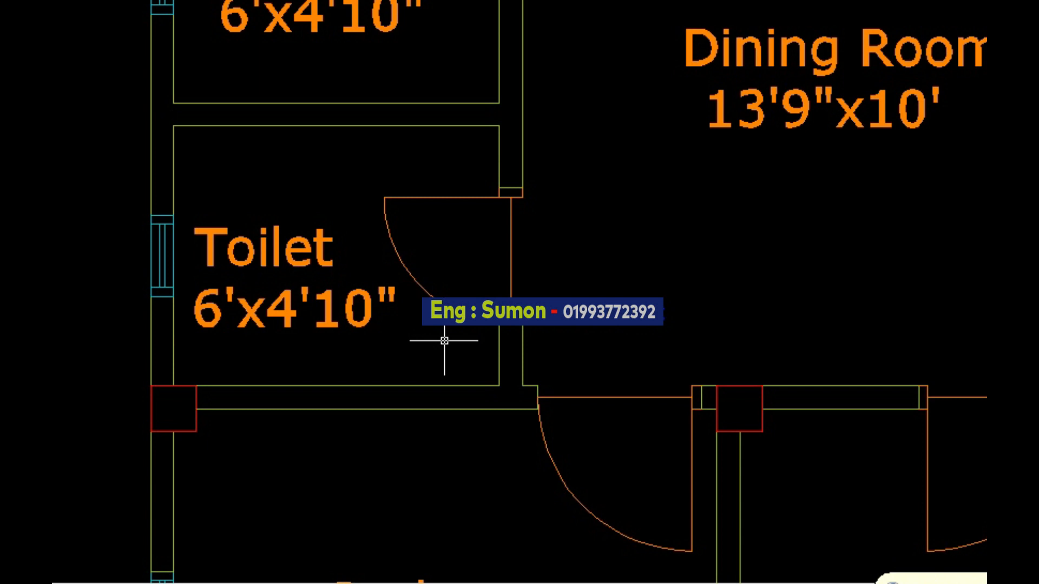
scroll("down", 3)
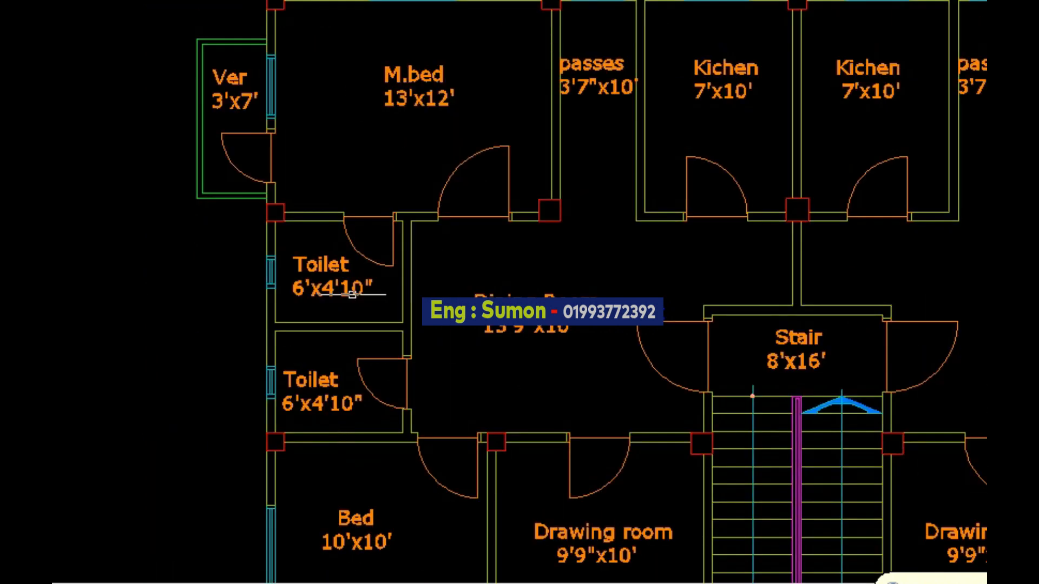
scroll("up", 3)
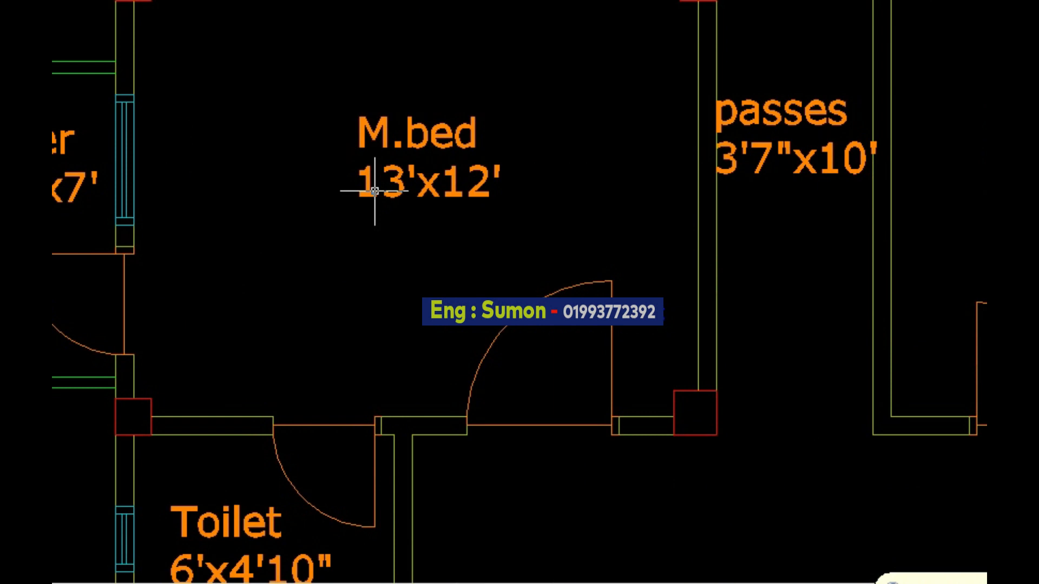
scroll("down", 3)
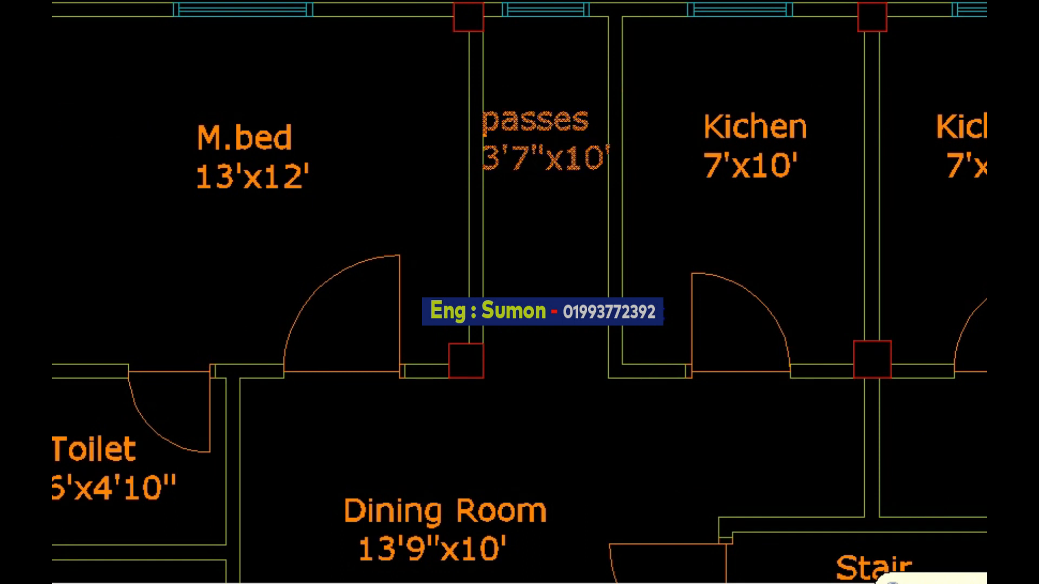
scroll("down", 3)
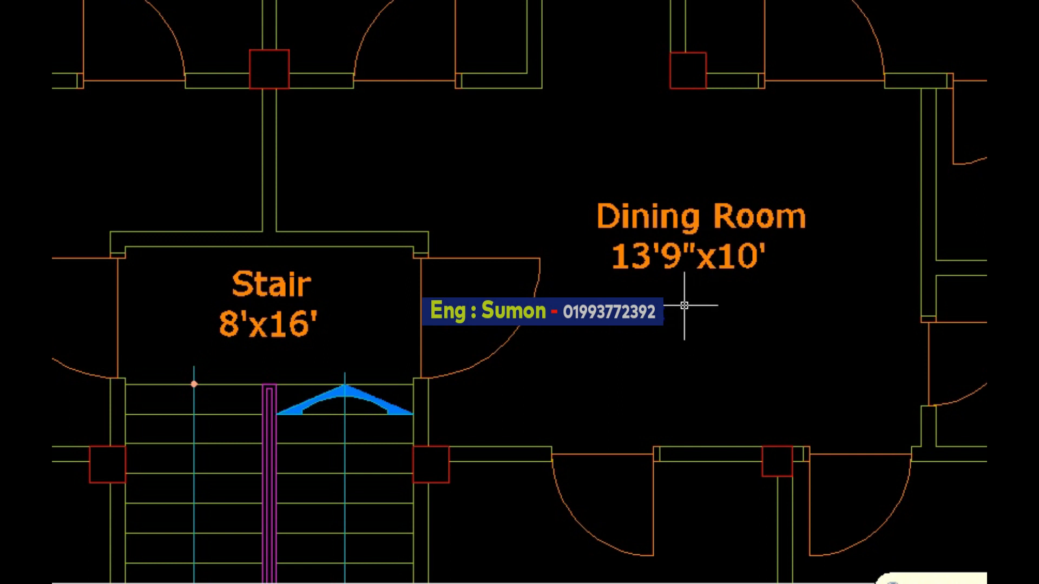
scroll("down", 3)
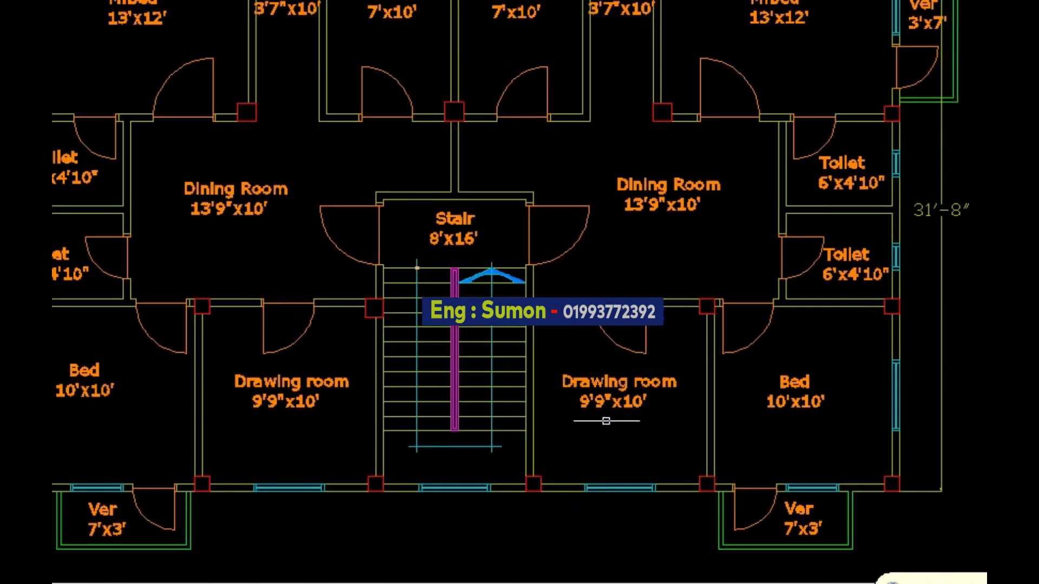
scroll("up", 3)
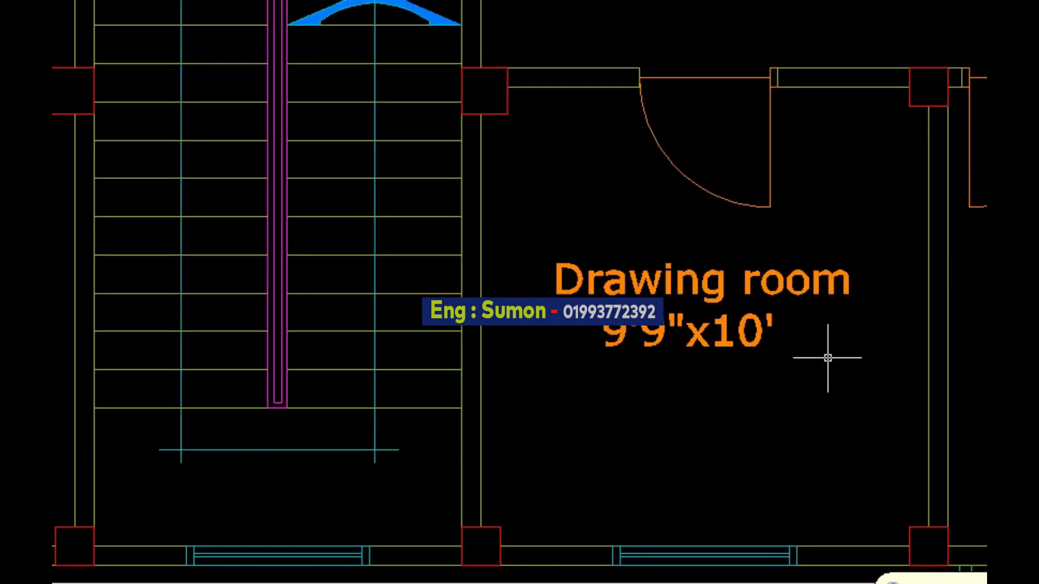